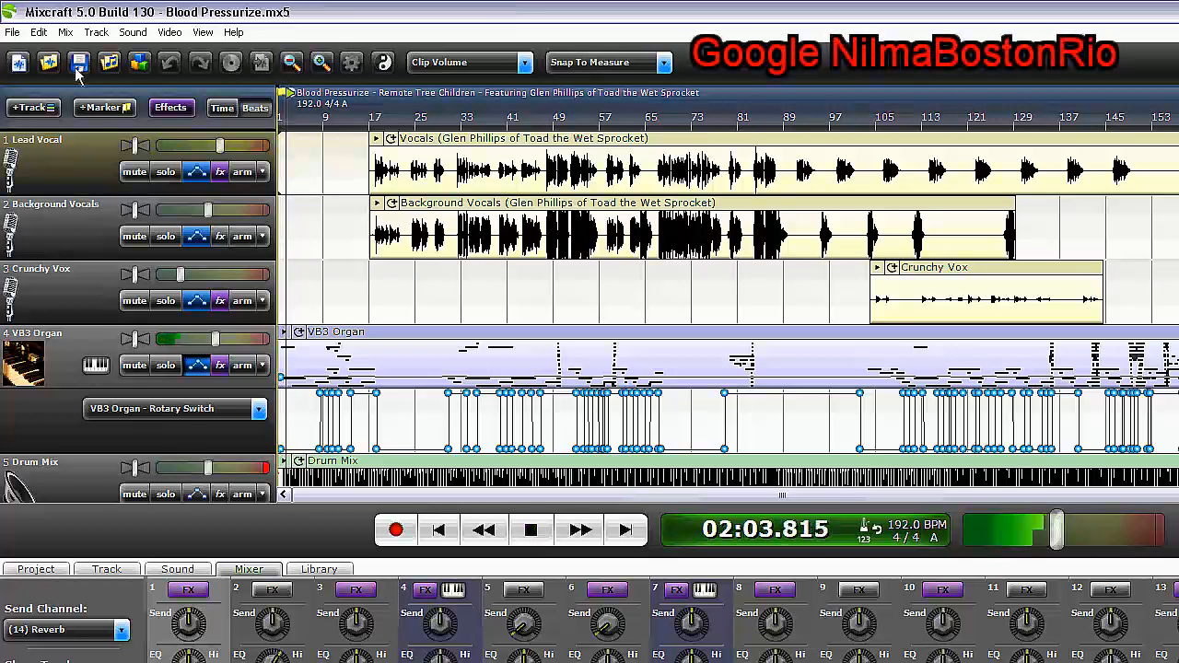
Step: Browse the File menu, then the Mix menu's Play From and Set Master Volume options
click(12, 32)
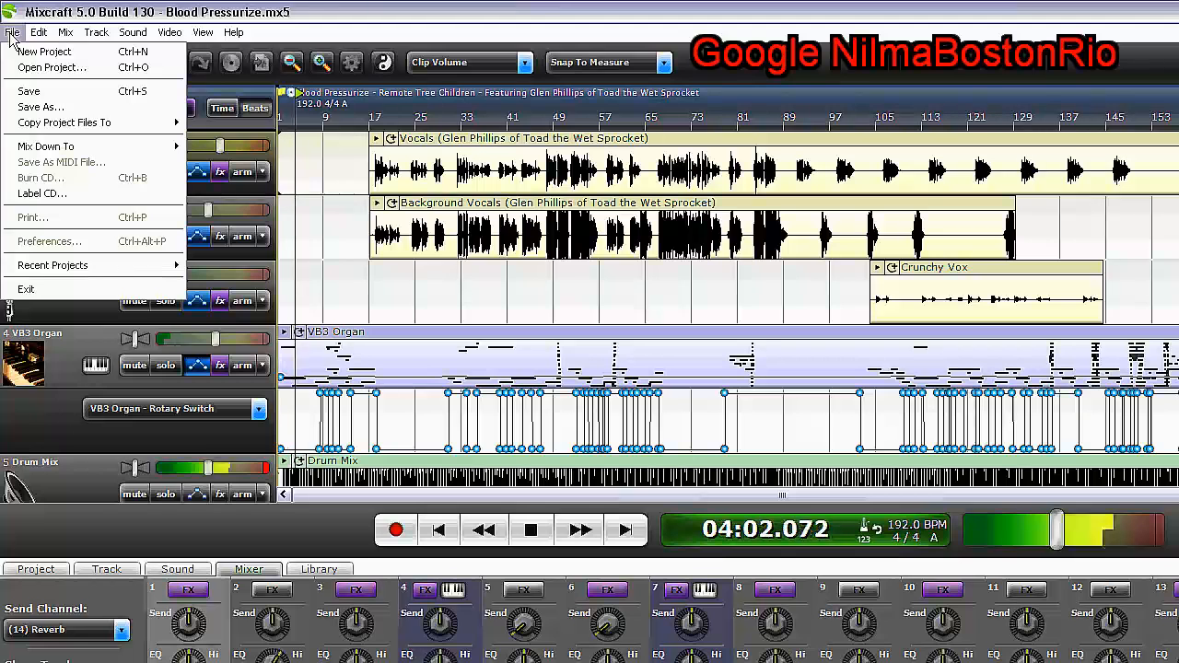
click(65, 32)
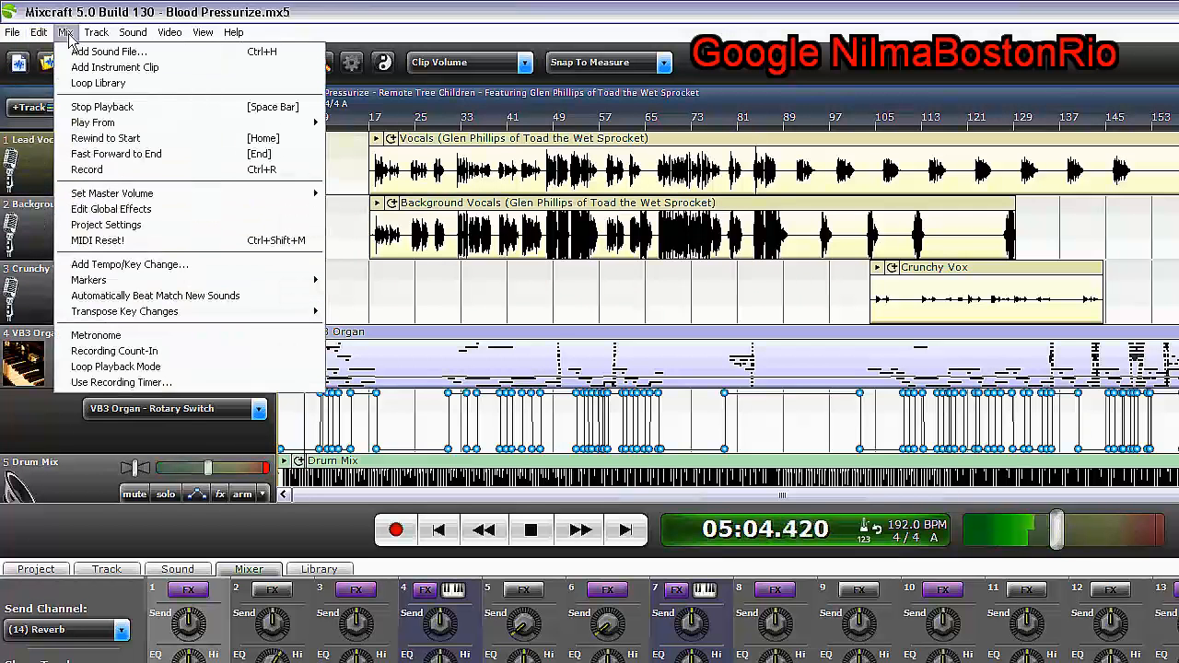
mouse_move(99, 83)
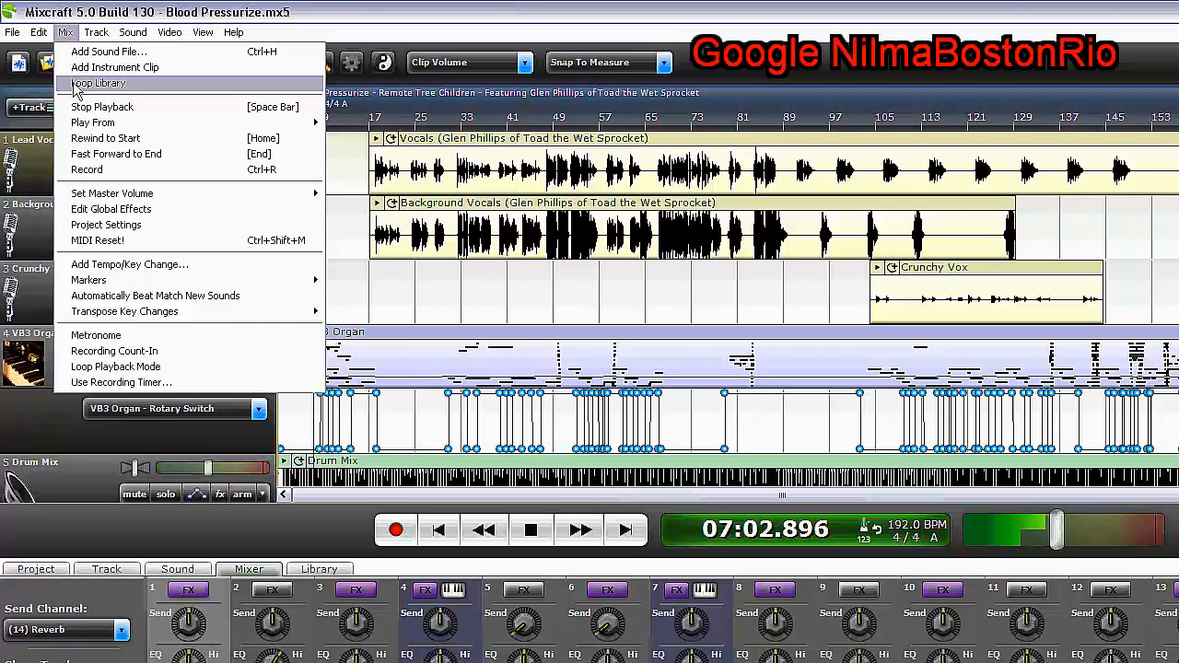
mouse_move(92, 123)
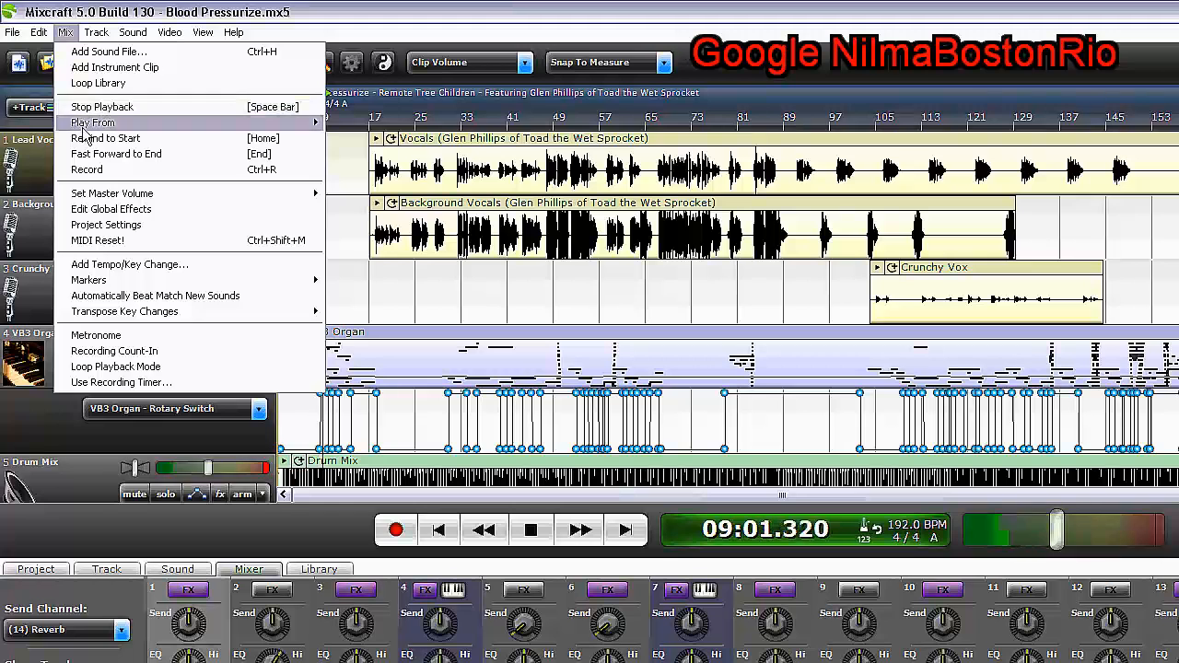
click(92, 122)
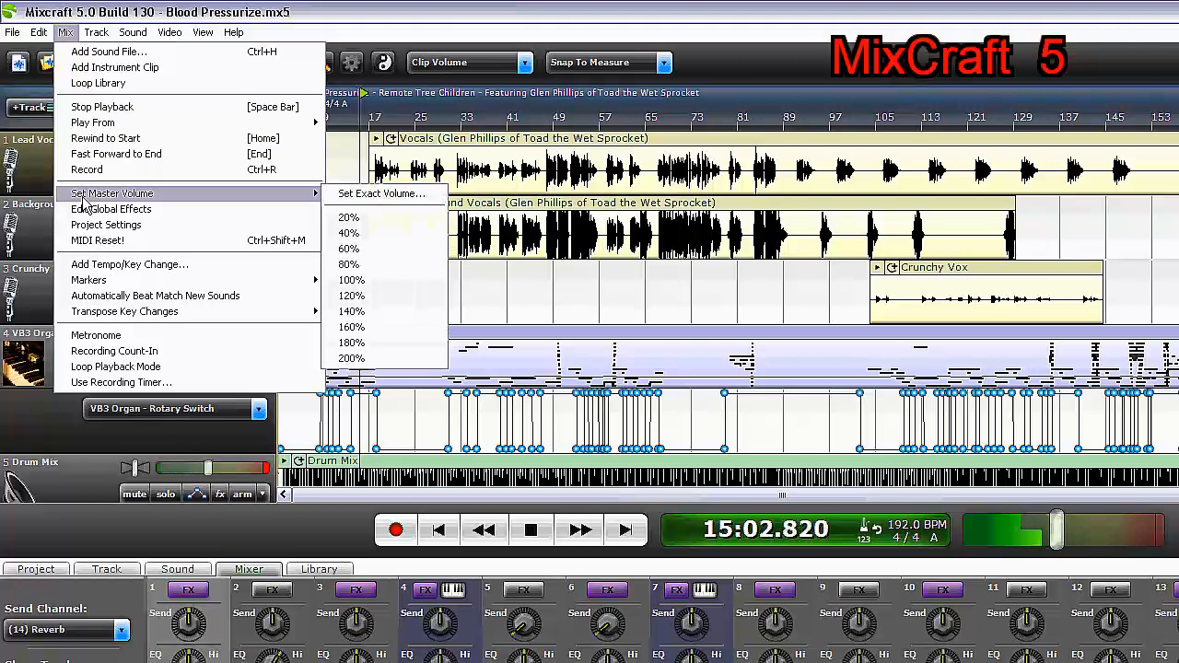
mouse_move(111, 209)
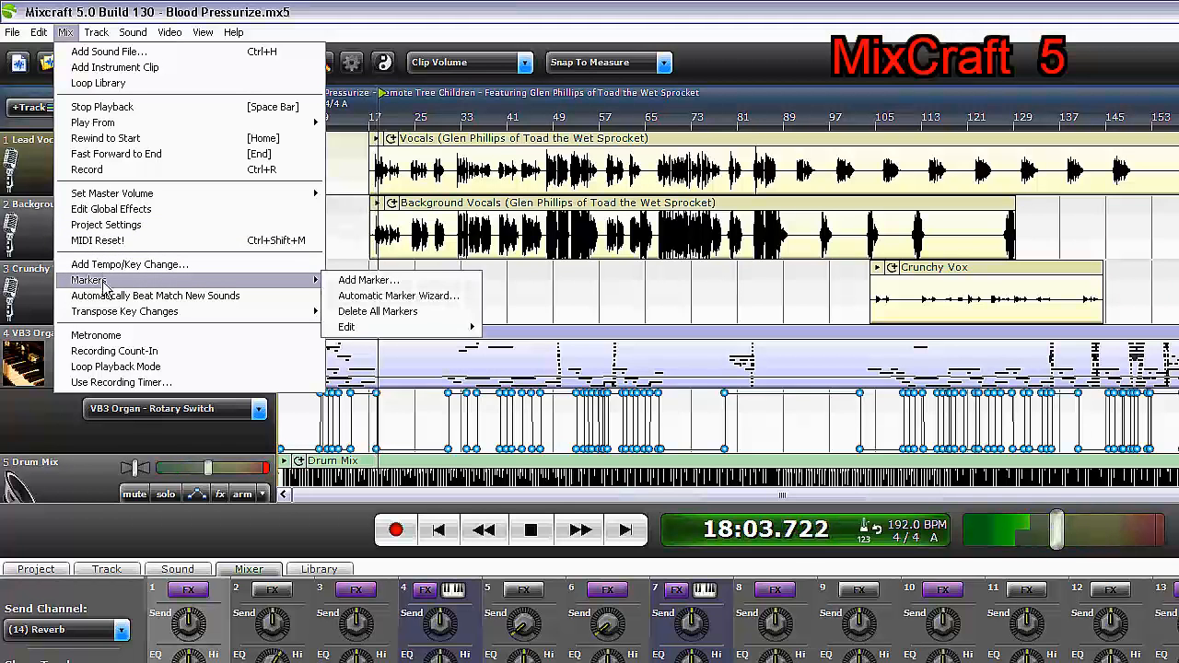
mouse_move(347, 327)
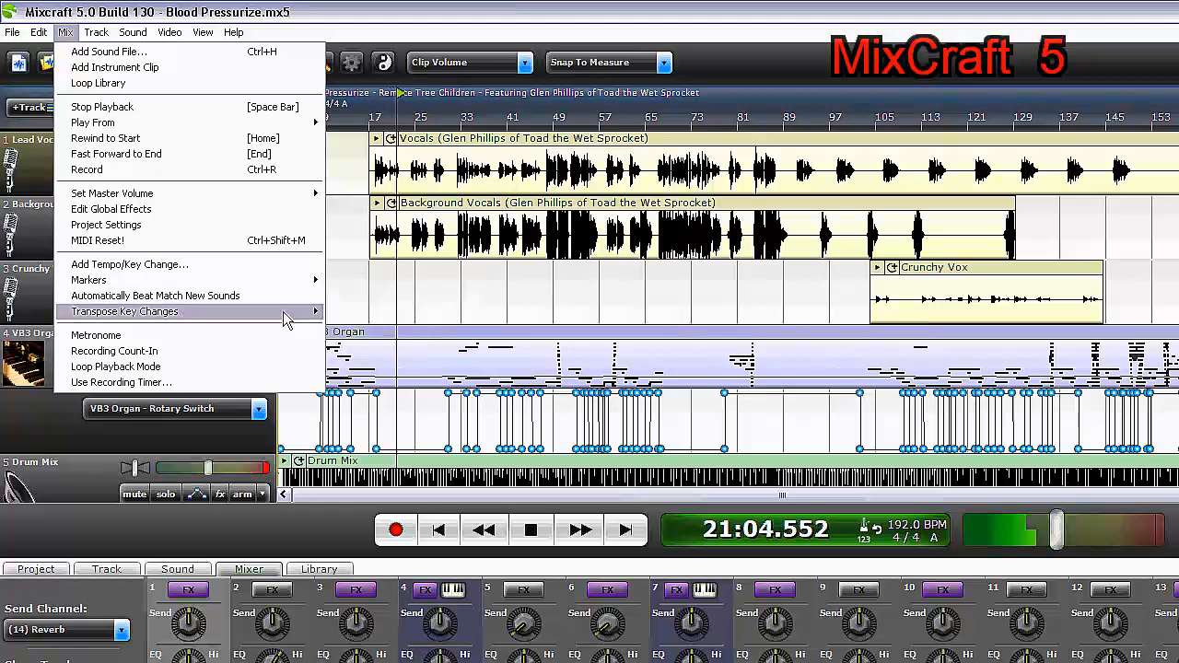
mouse_move(258, 382)
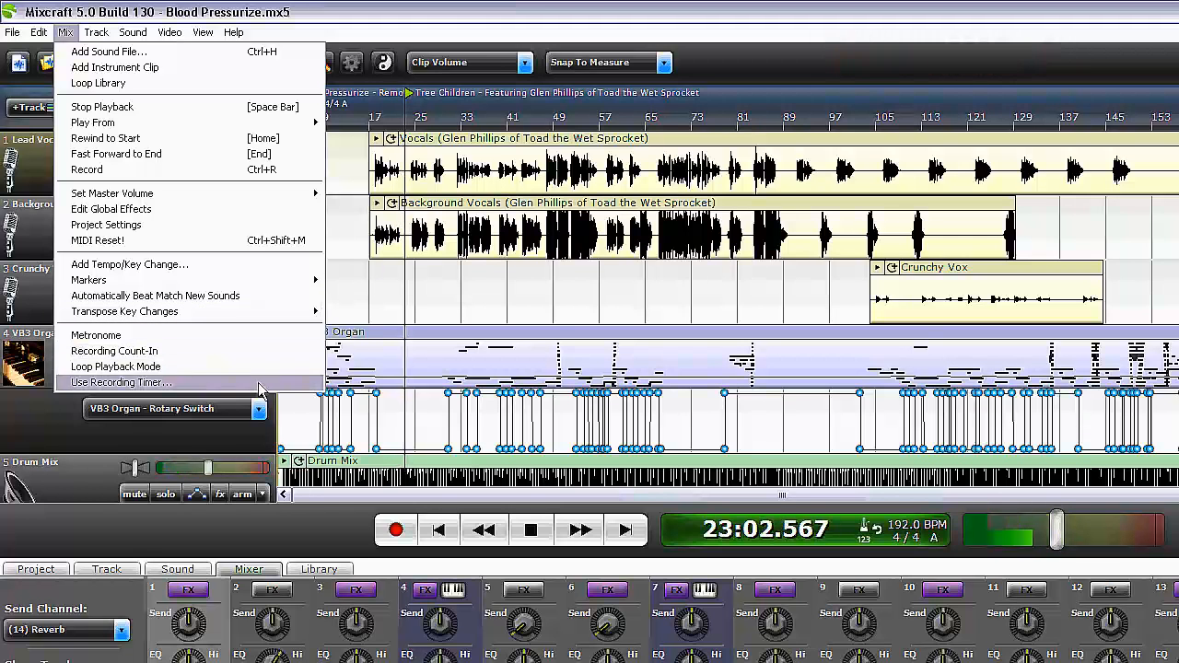
Step: Show the Track menu's add, insert, colour, height, pan and automation lane commands
click(96, 32)
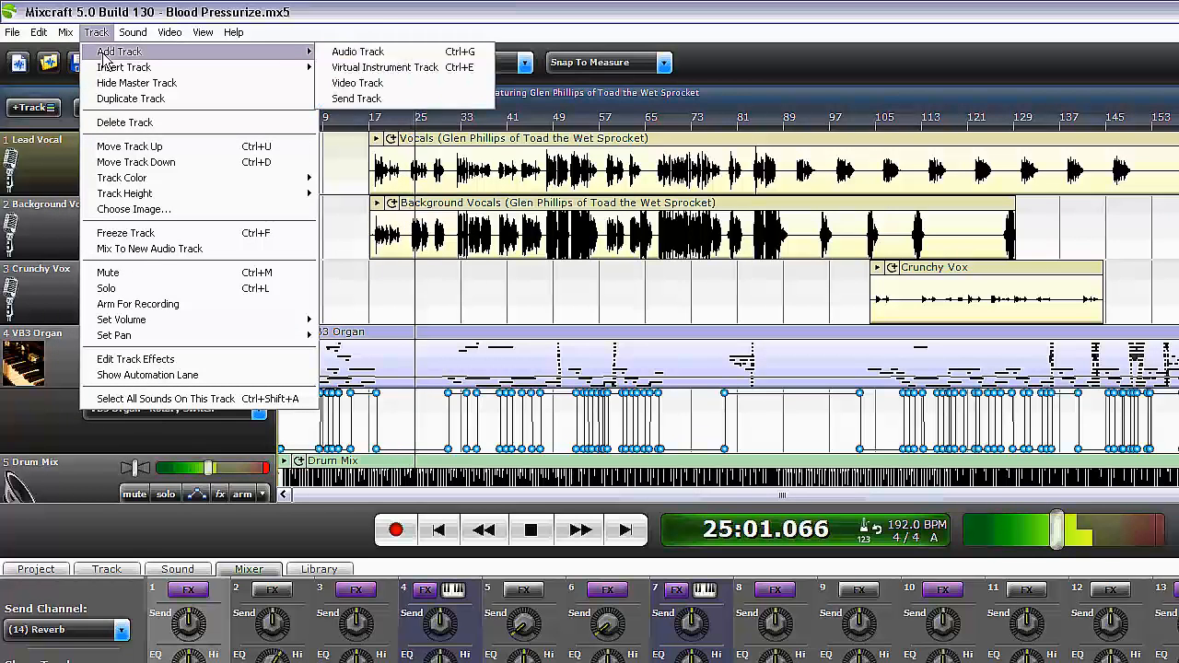
mouse_move(122, 66)
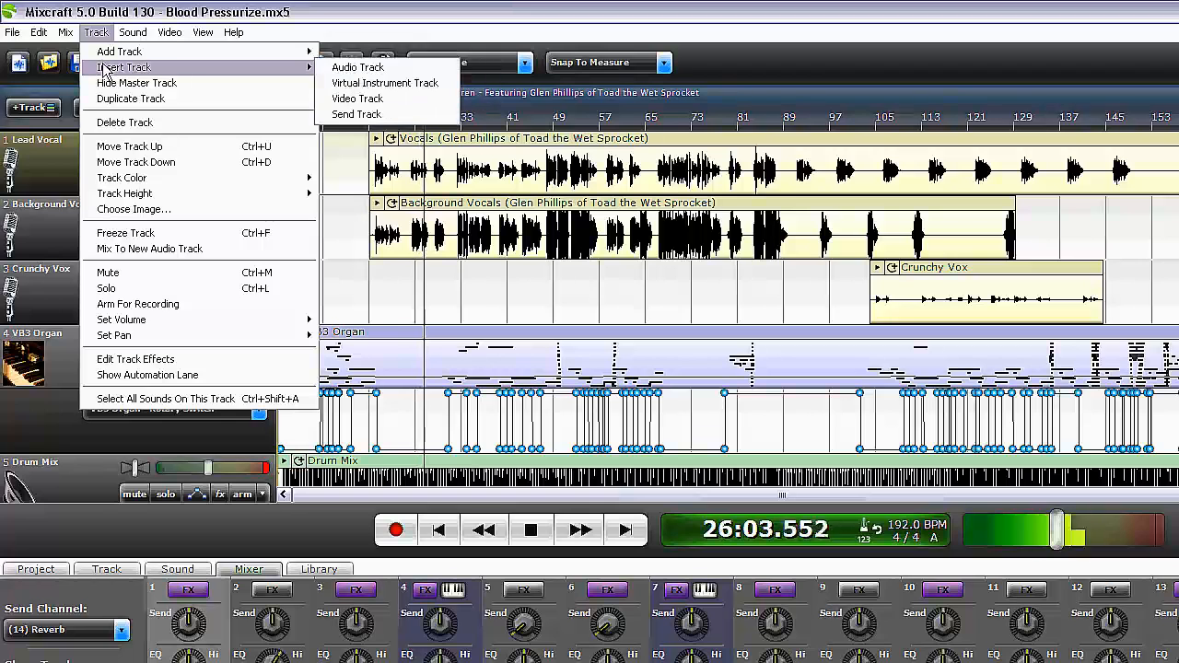
mouse_move(136, 162)
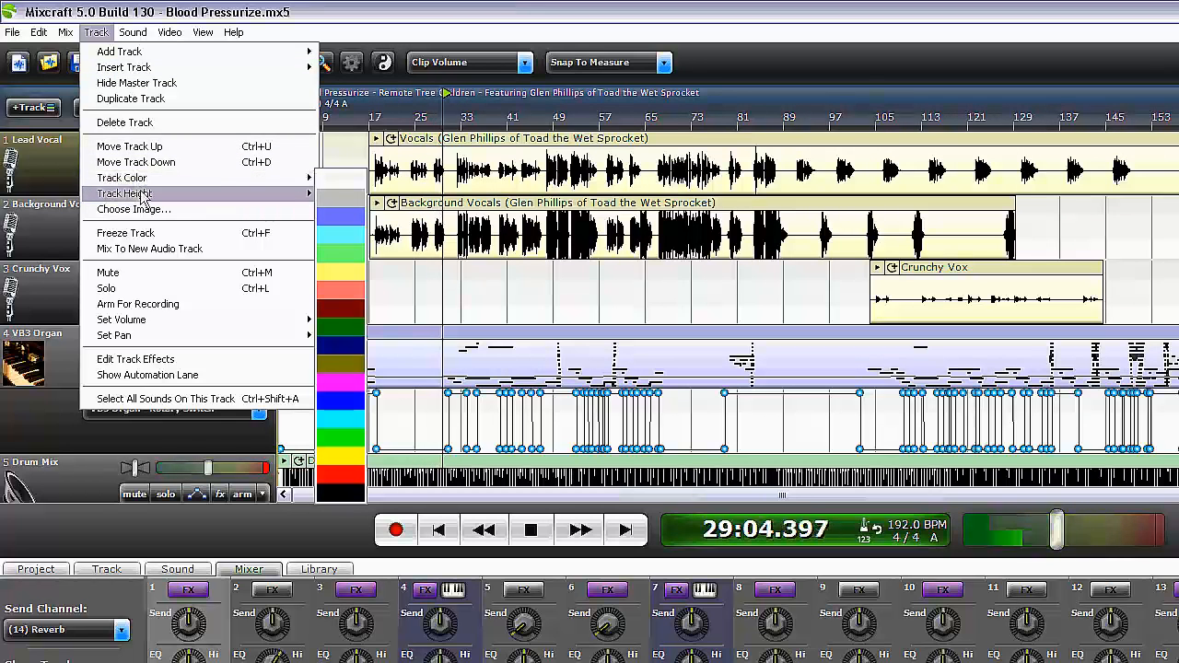
mouse_move(125, 193)
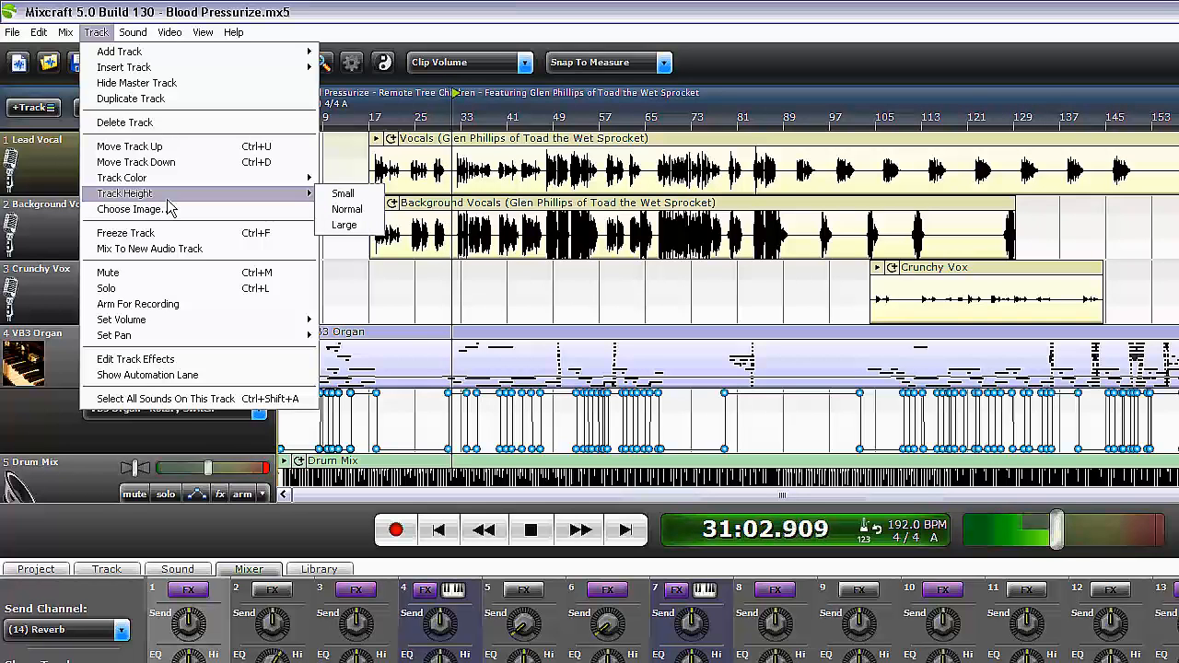
mouse_move(157, 304)
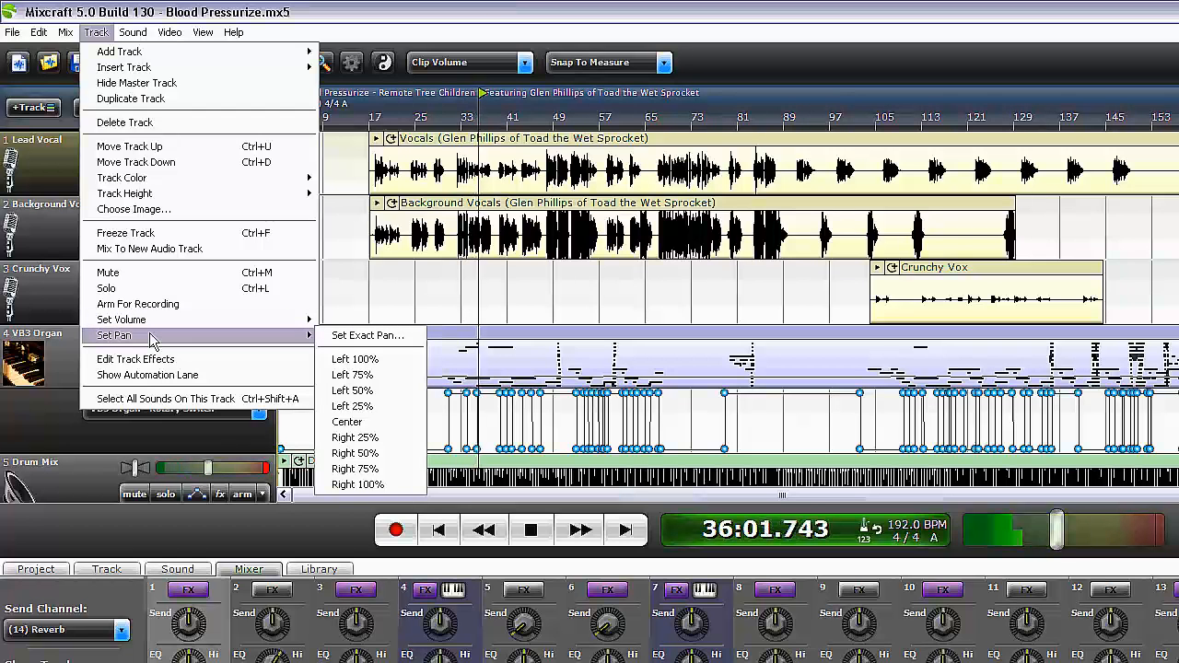
mouse_move(147, 375)
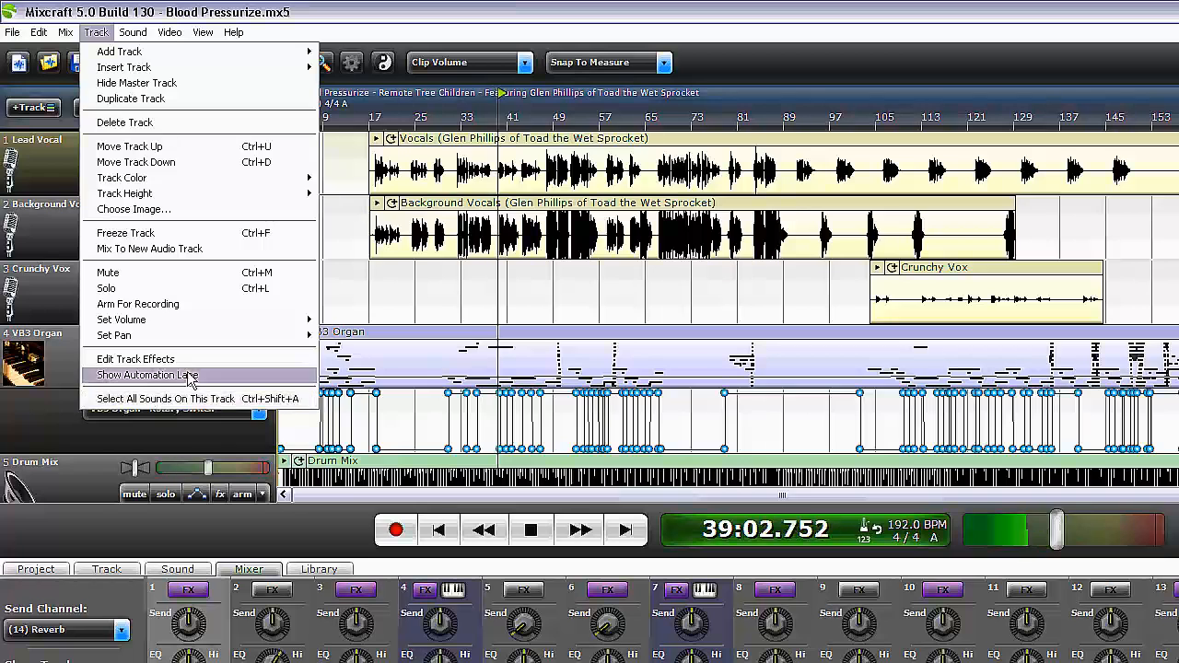
Step: Look through the Sound and Video menus, then View's Snap To Grid note values
click(132, 31)
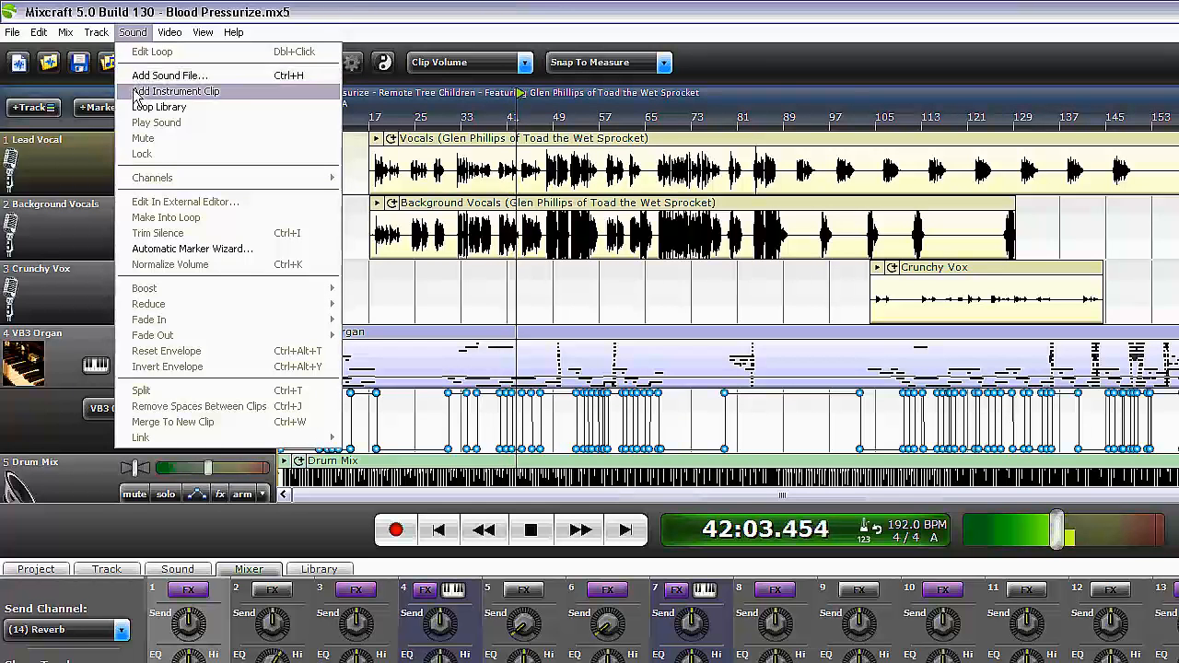
mouse_move(154, 178)
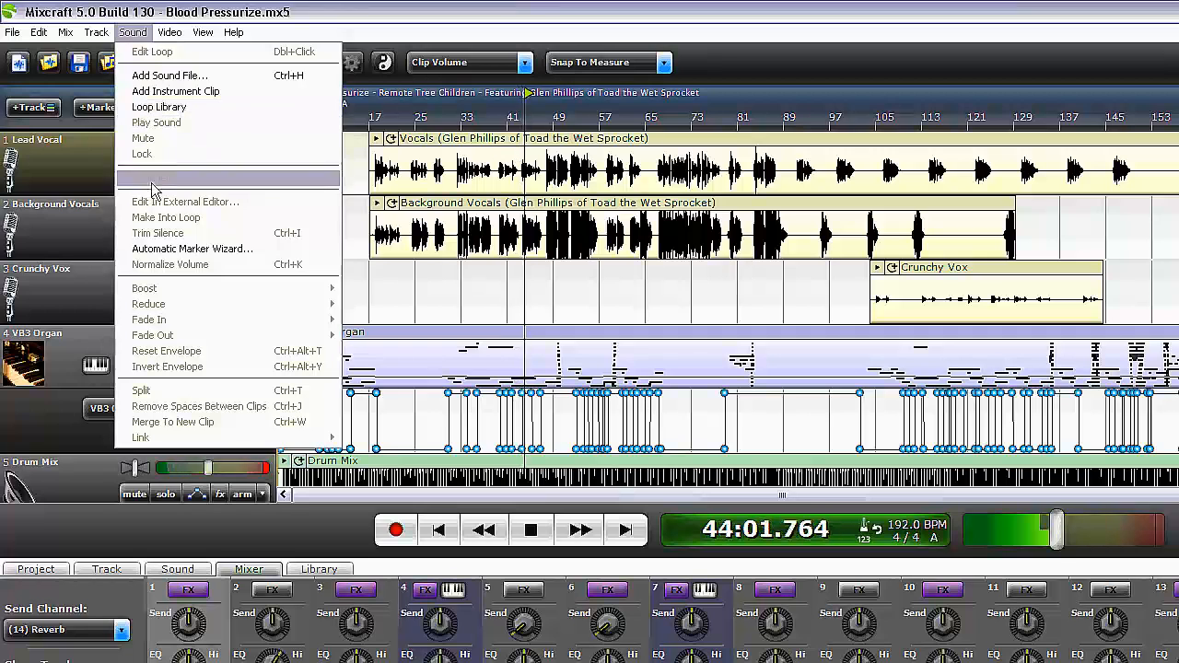
mouse_move(178, 307)
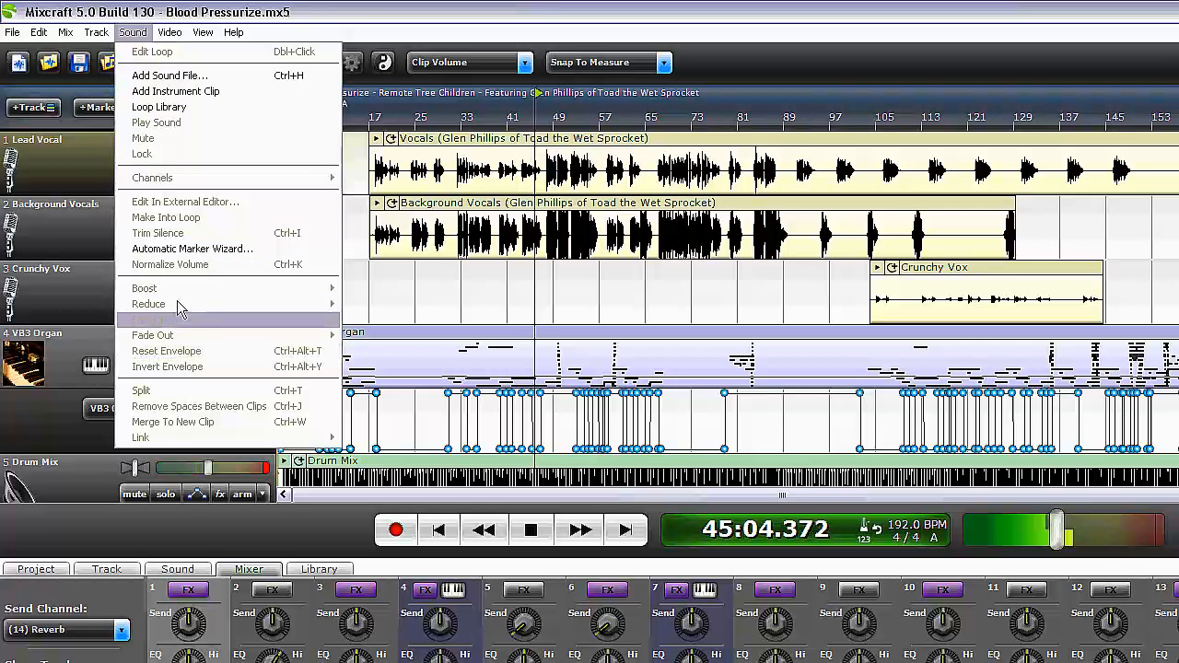
click(170, 31)
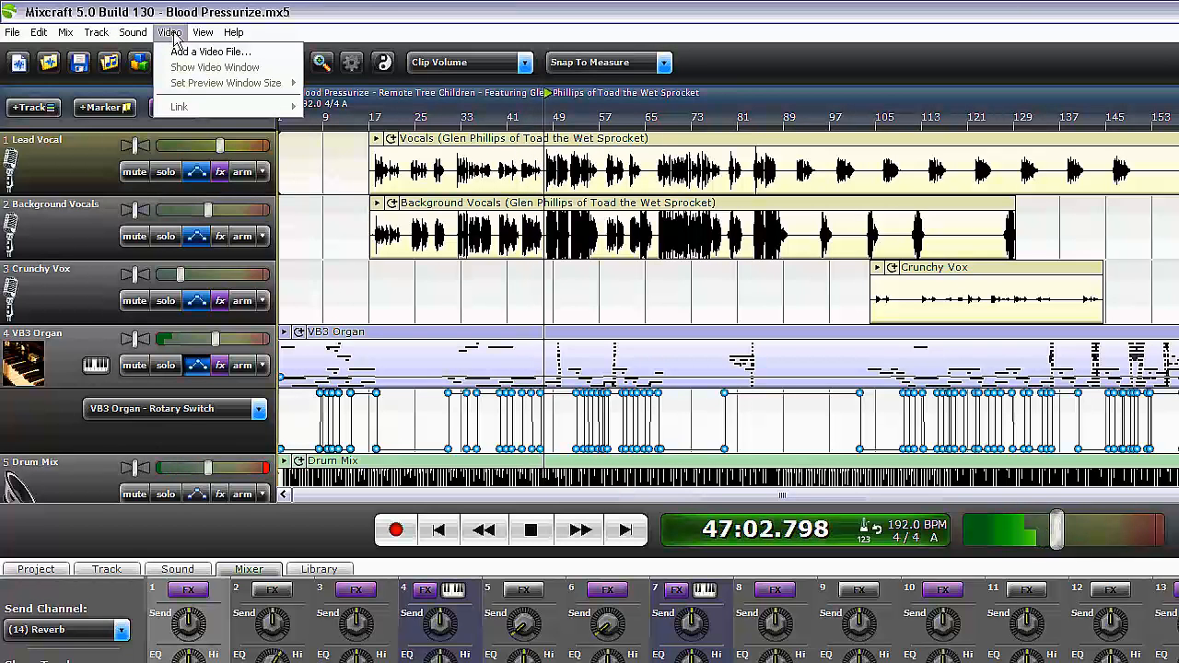
click(201, 32)
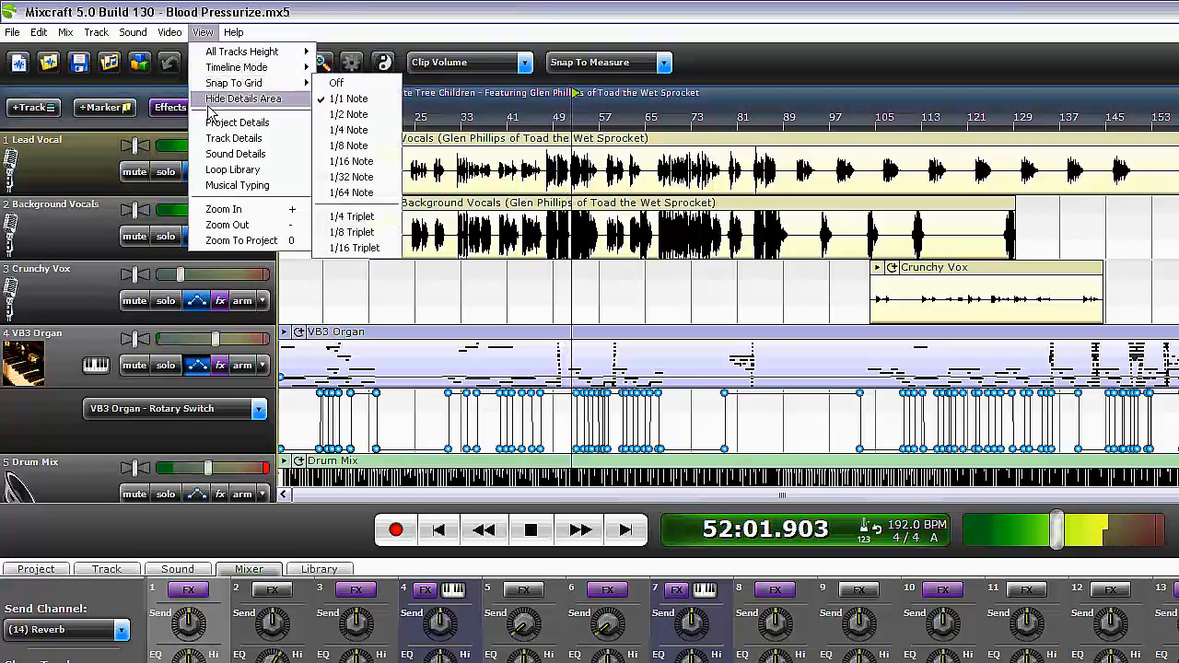
Step: Browse the Help menu's list of Acoustica software products
click(233, 32)
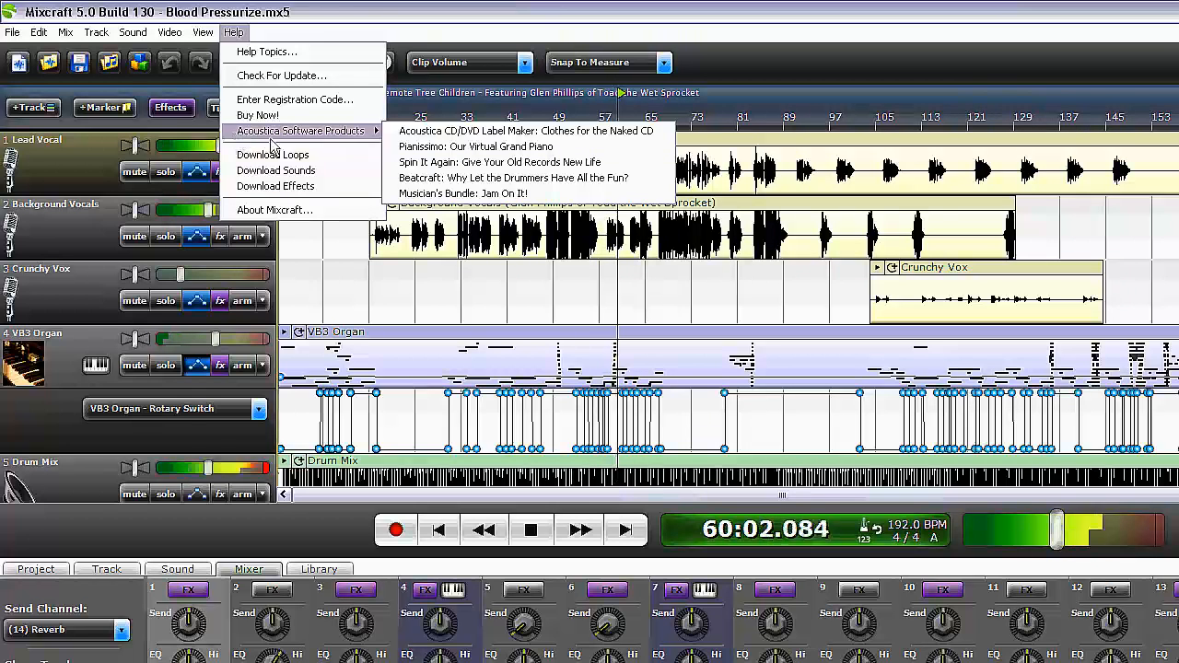
mouse_move(513, 178)
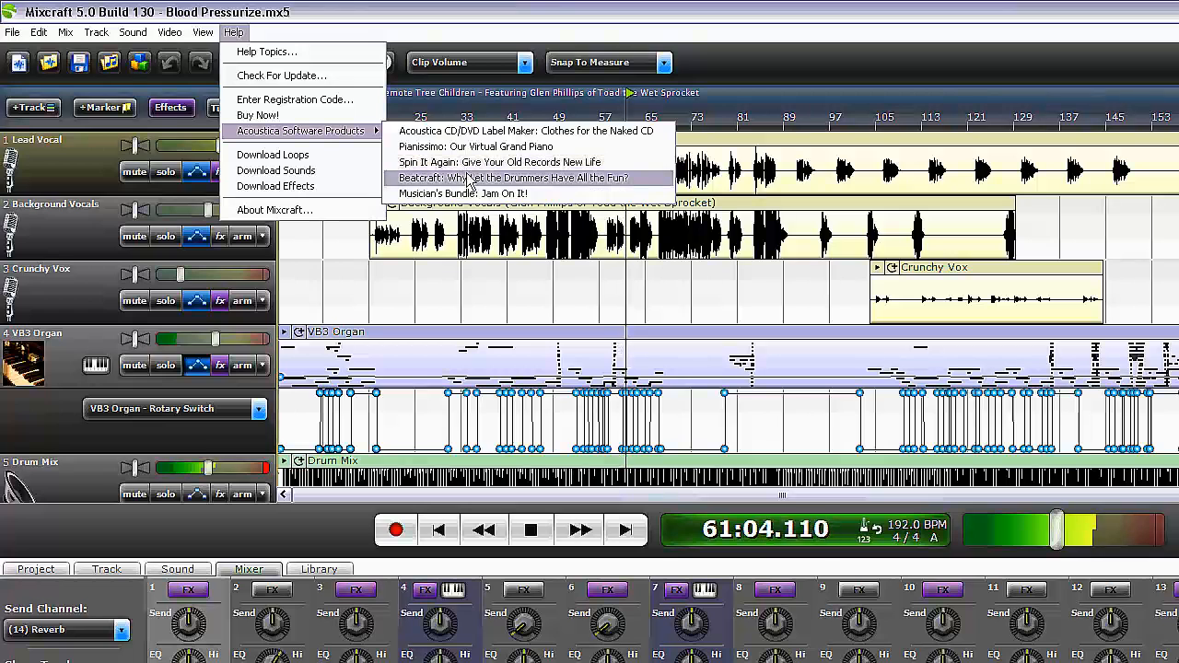
mouse_move(497, 162)
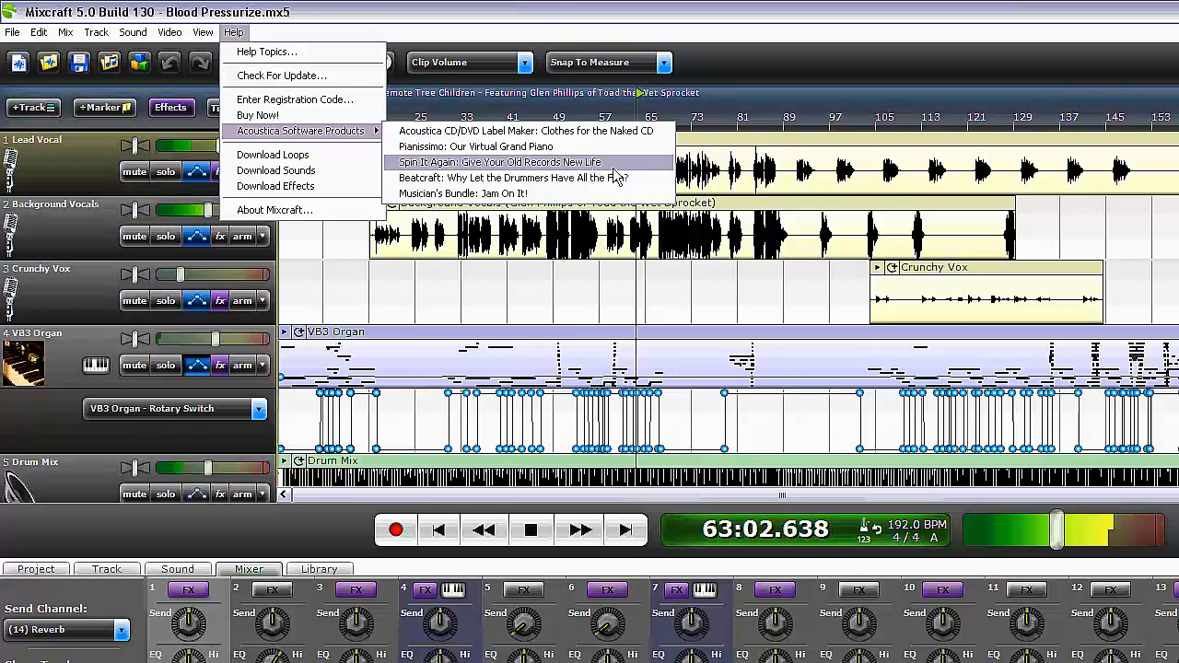
mouse_move(513, 178)
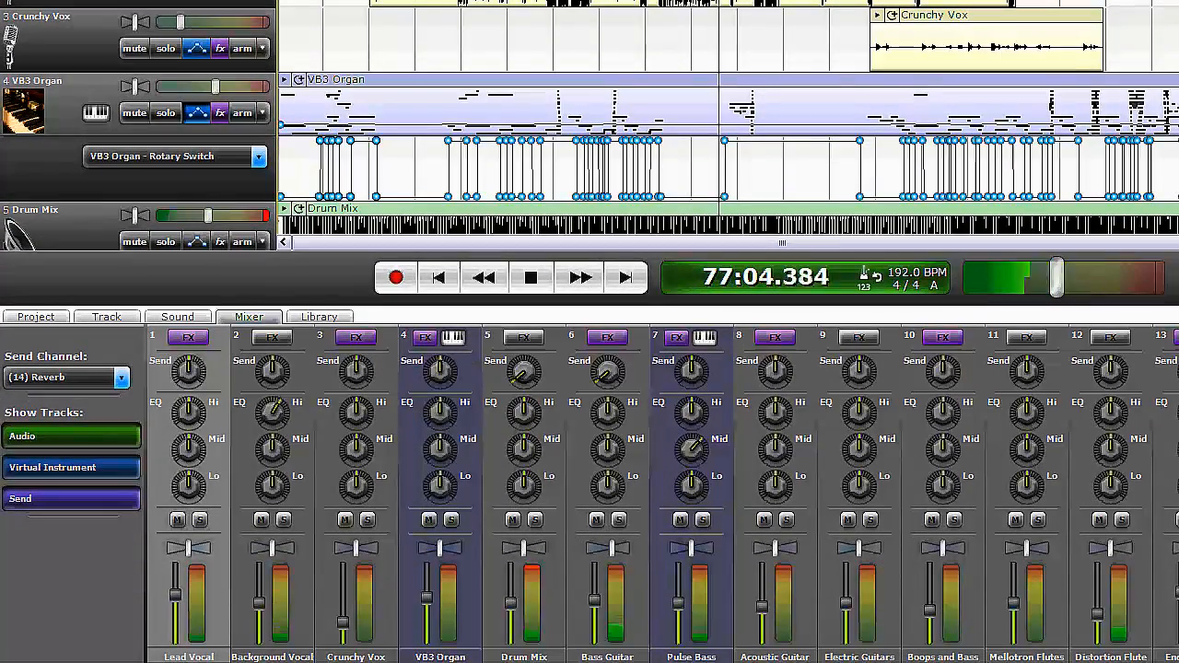
click(579, 277)
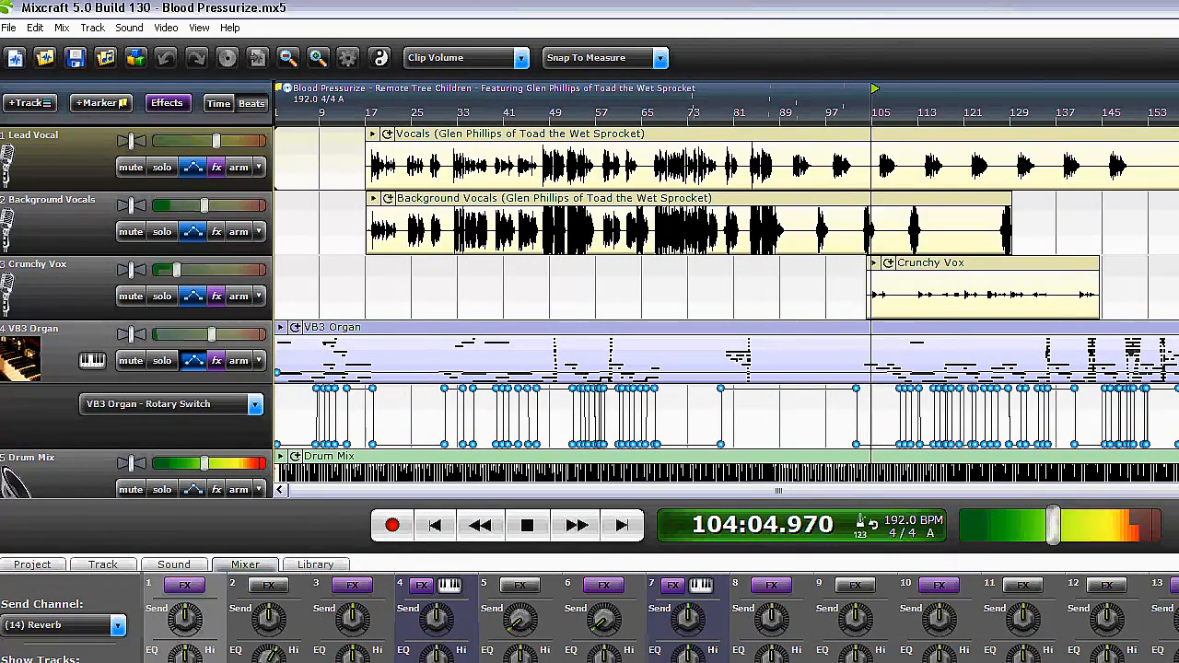
Step: Scroll down to the Reverb, Delay and Master tracks and list Master's automation parameters
scroll(down, 3)
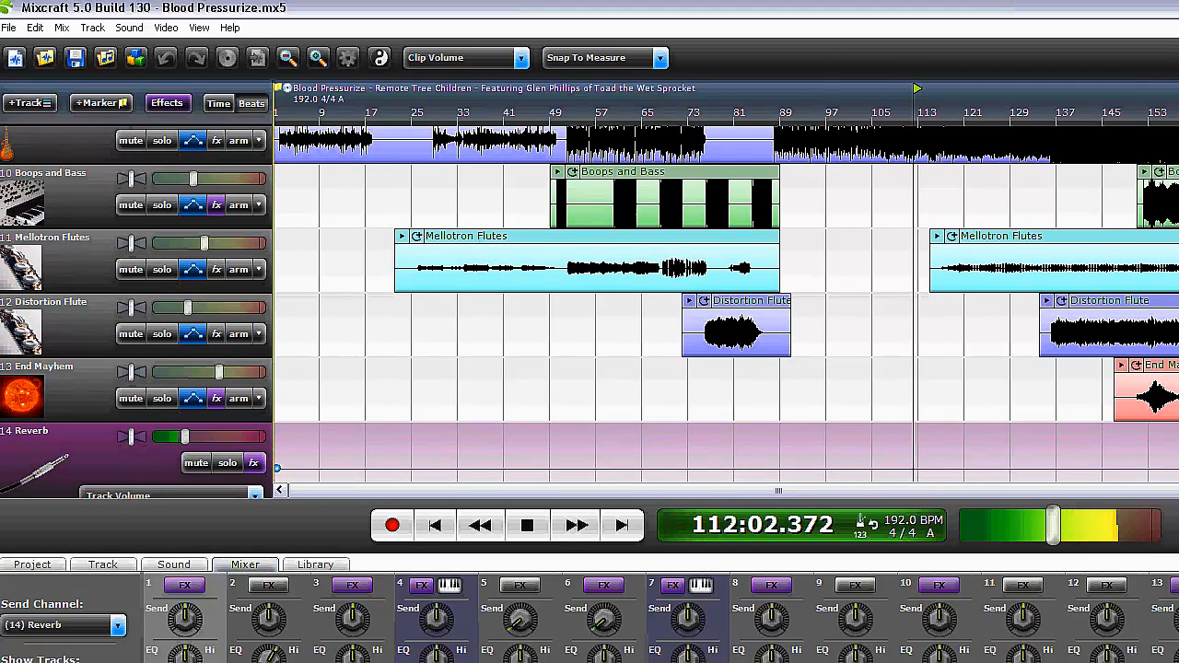
scroll(down, 3)
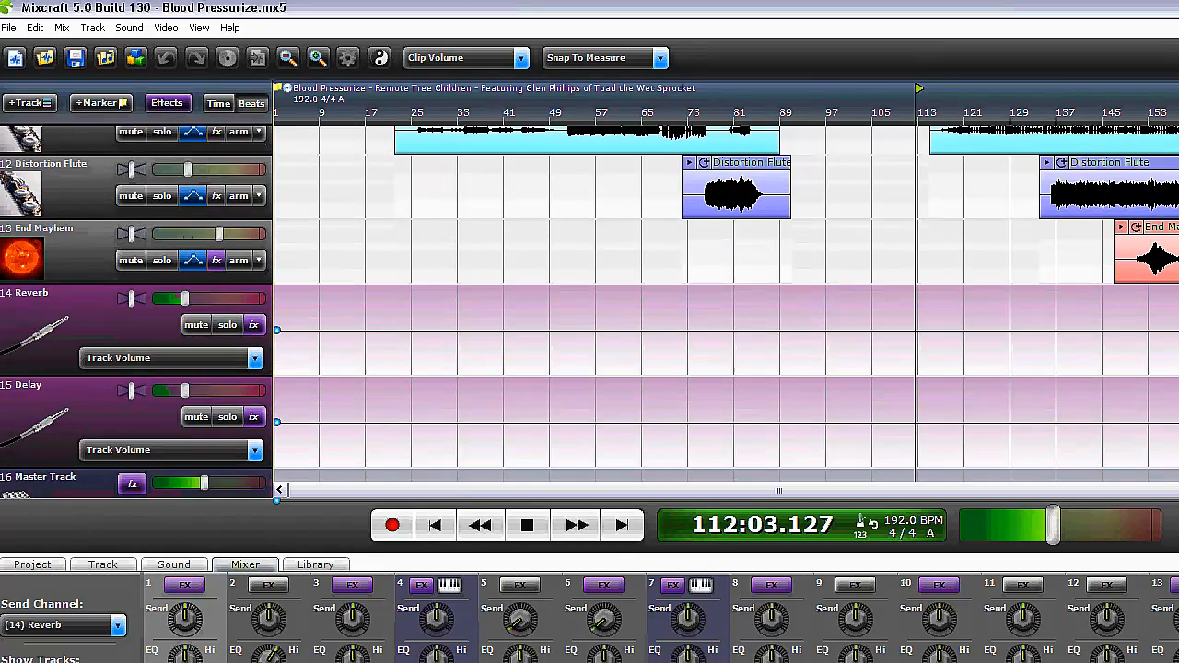
scroll(down, 3)
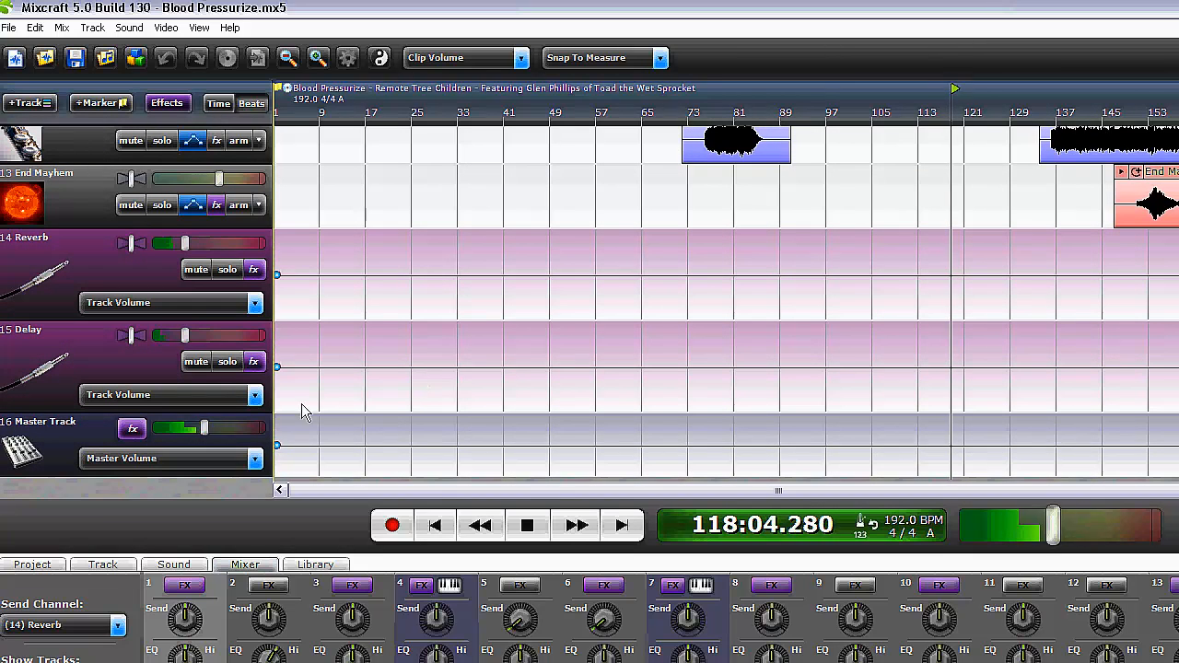
click(255, 457)
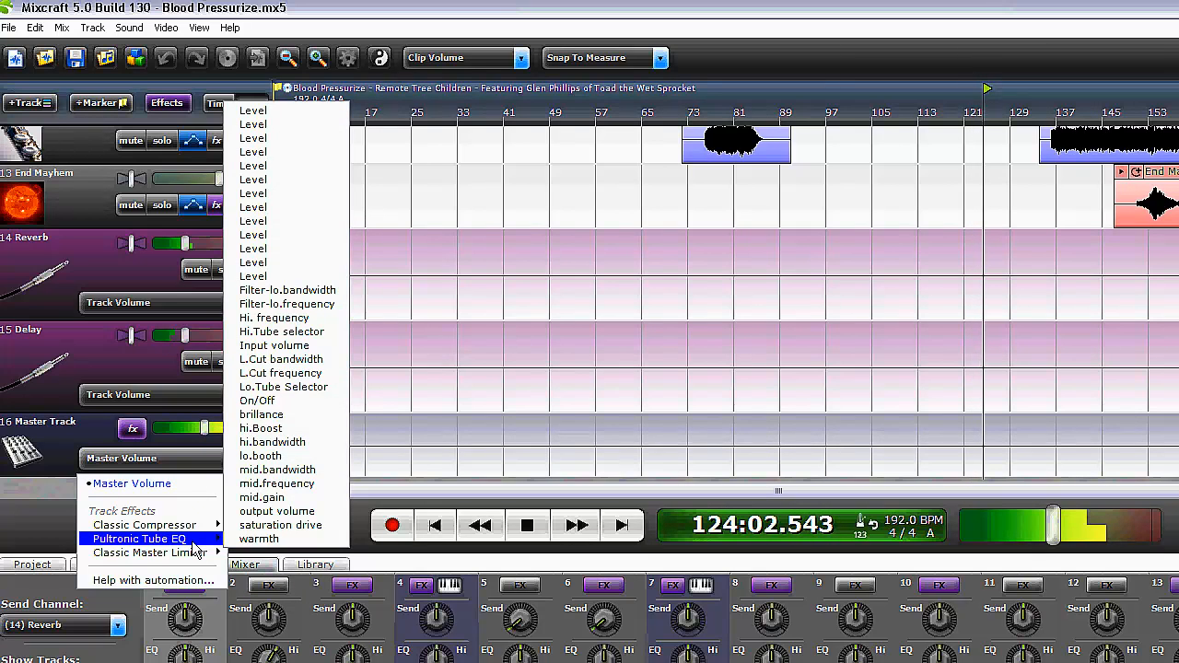
mouse_move(152, 579)
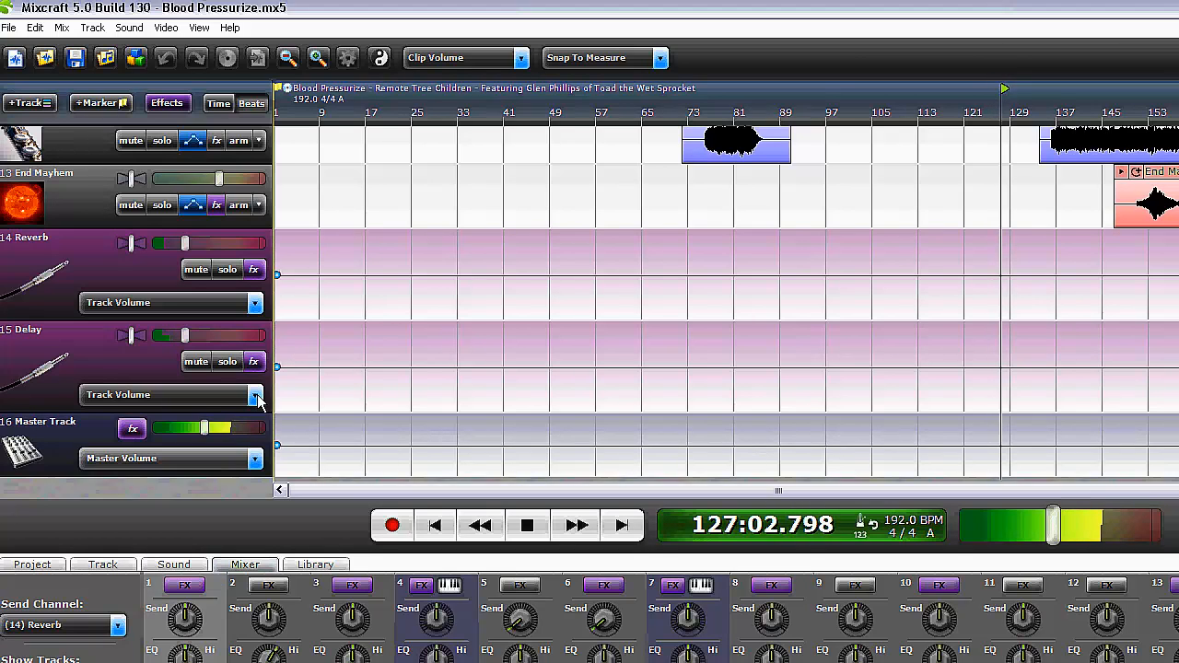
Step: Check the Delay track's automation choices, dismiss them, and scroll back up to the top tracks
click(255, 394)
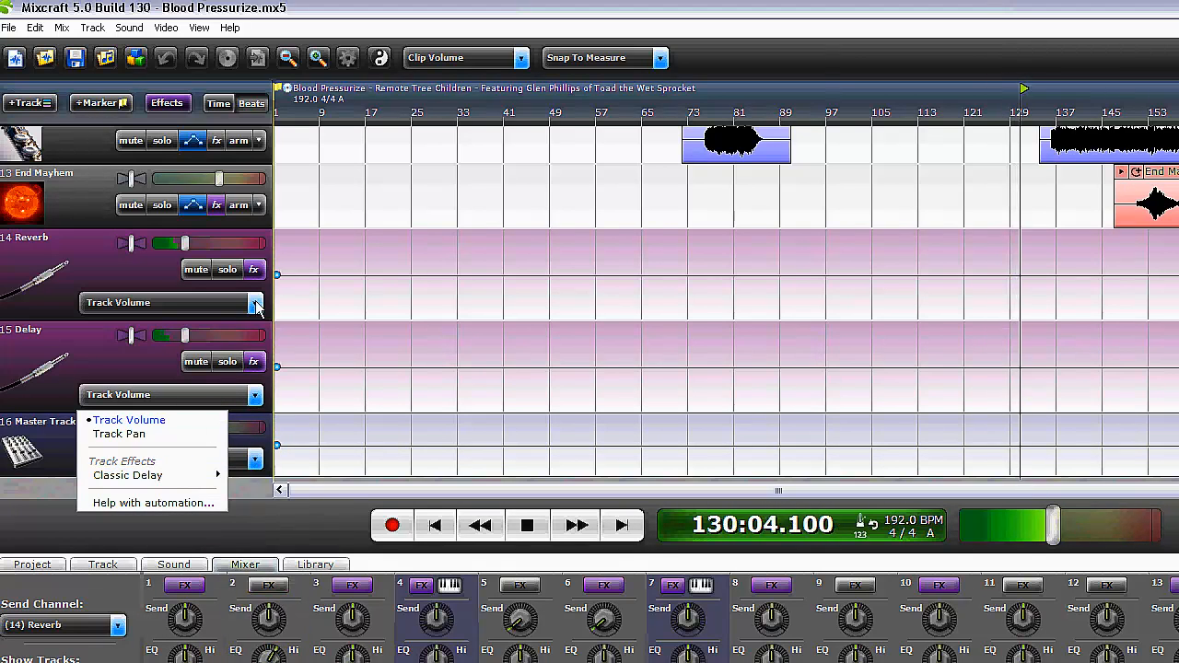
click(253, 302)
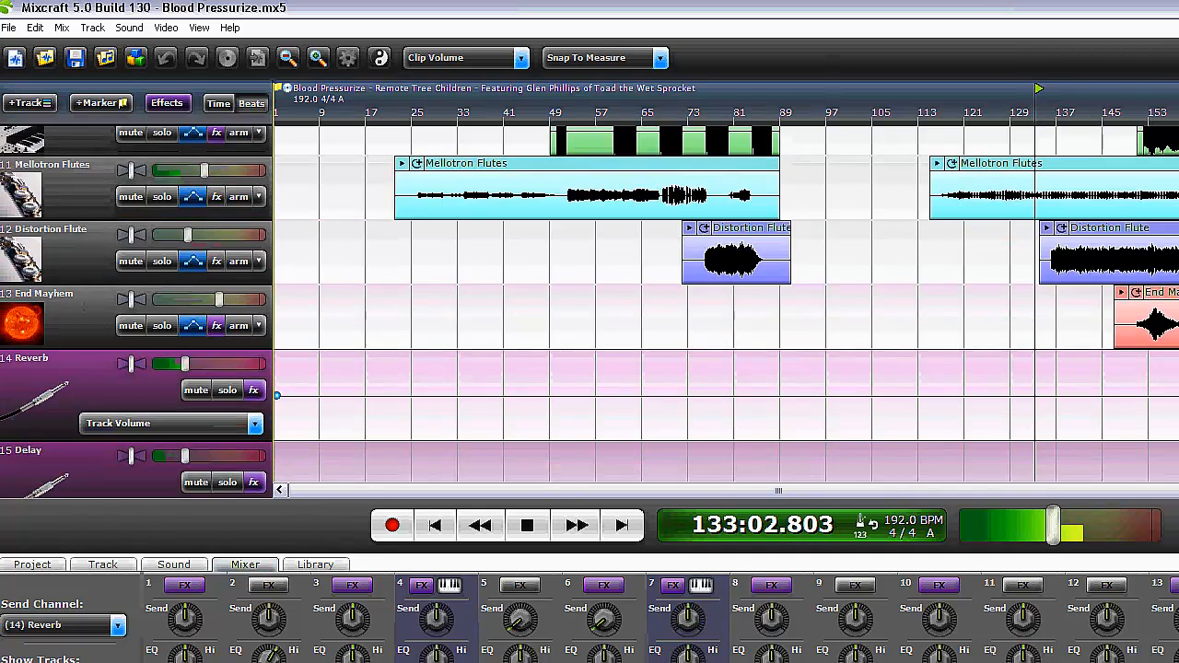
scroll(up, 3)
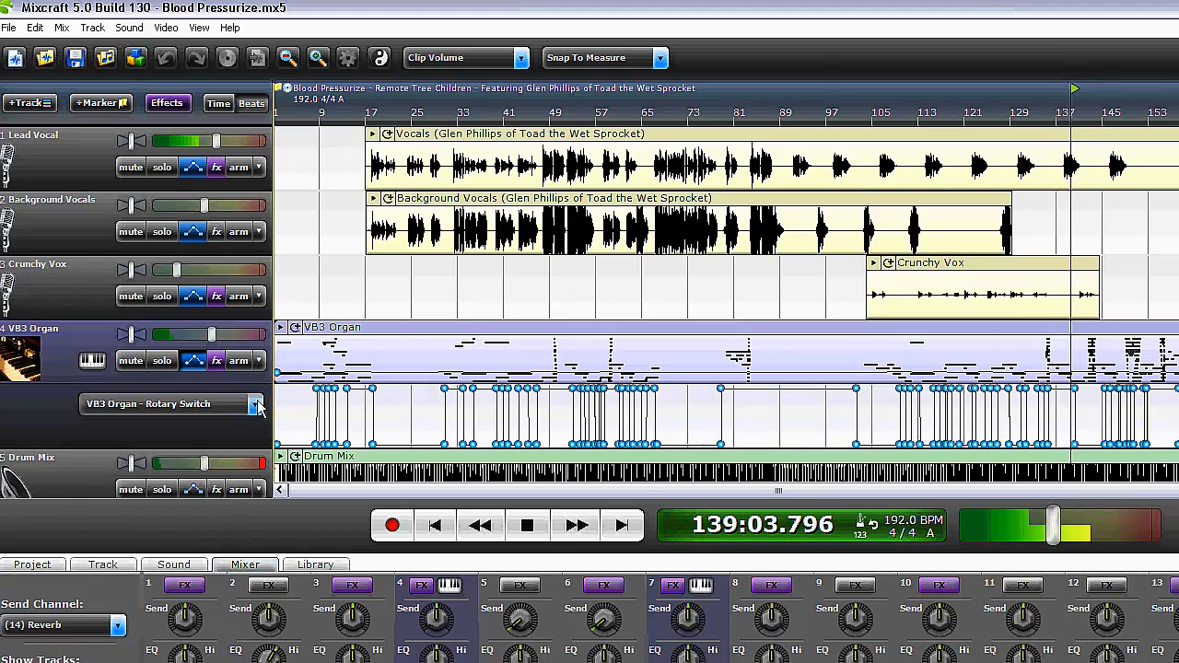
click(256, 403)
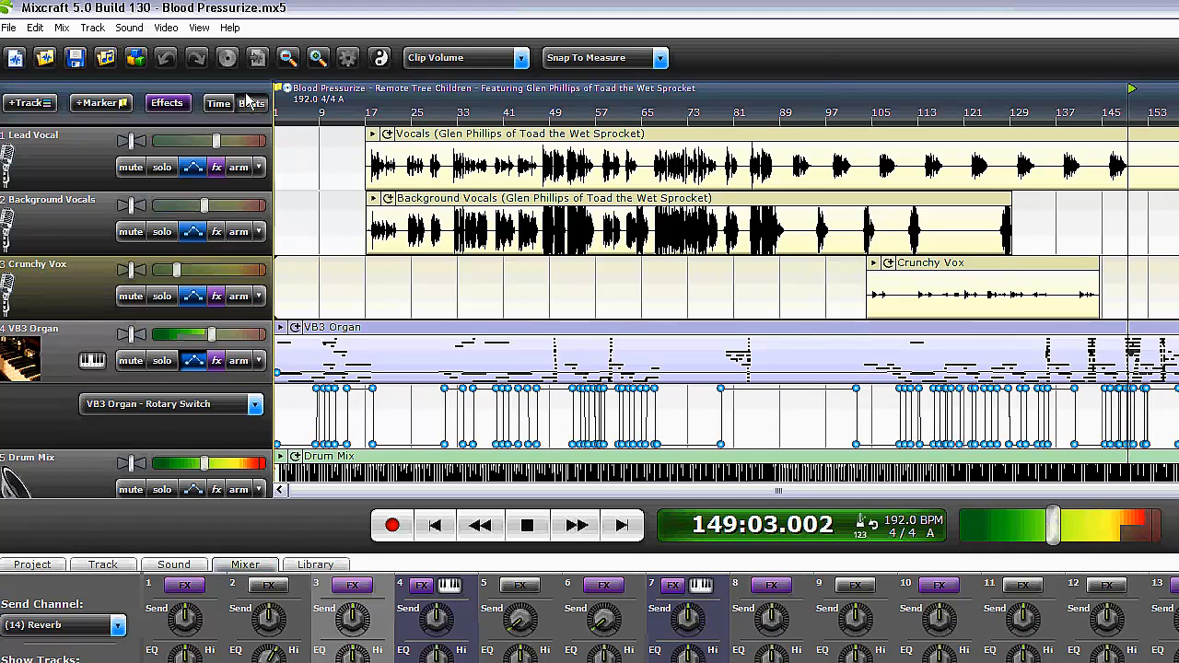
click(199, 27)
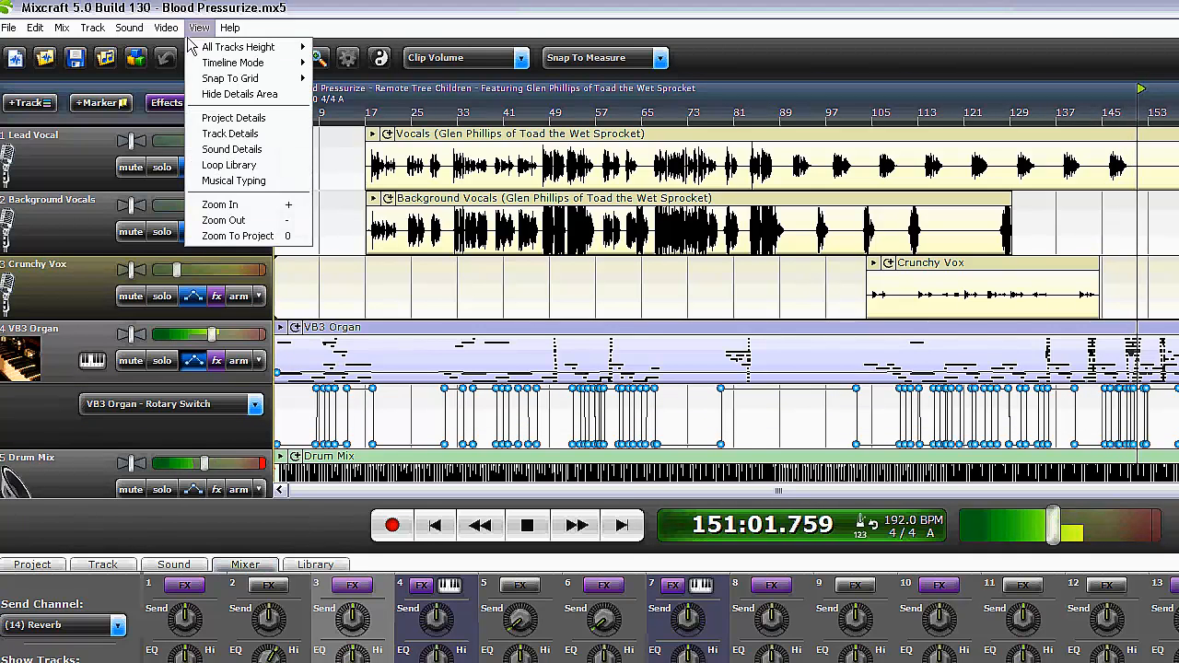
click(166, 27)
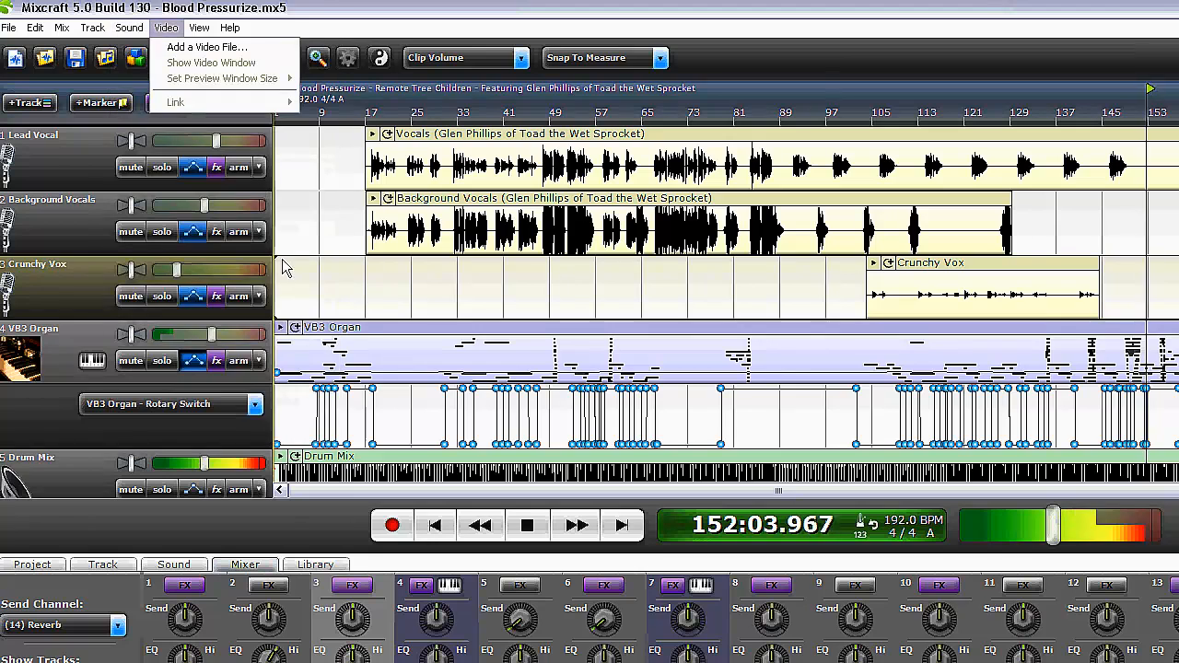
click(128, 27)
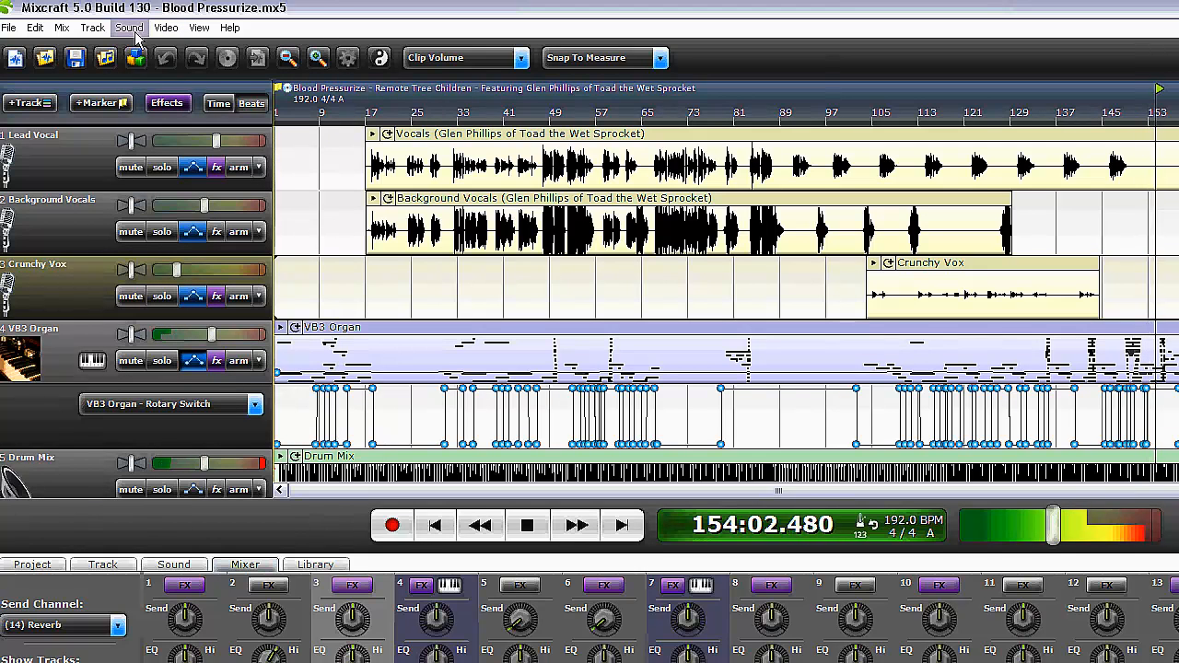
mouse_move(16, 58)
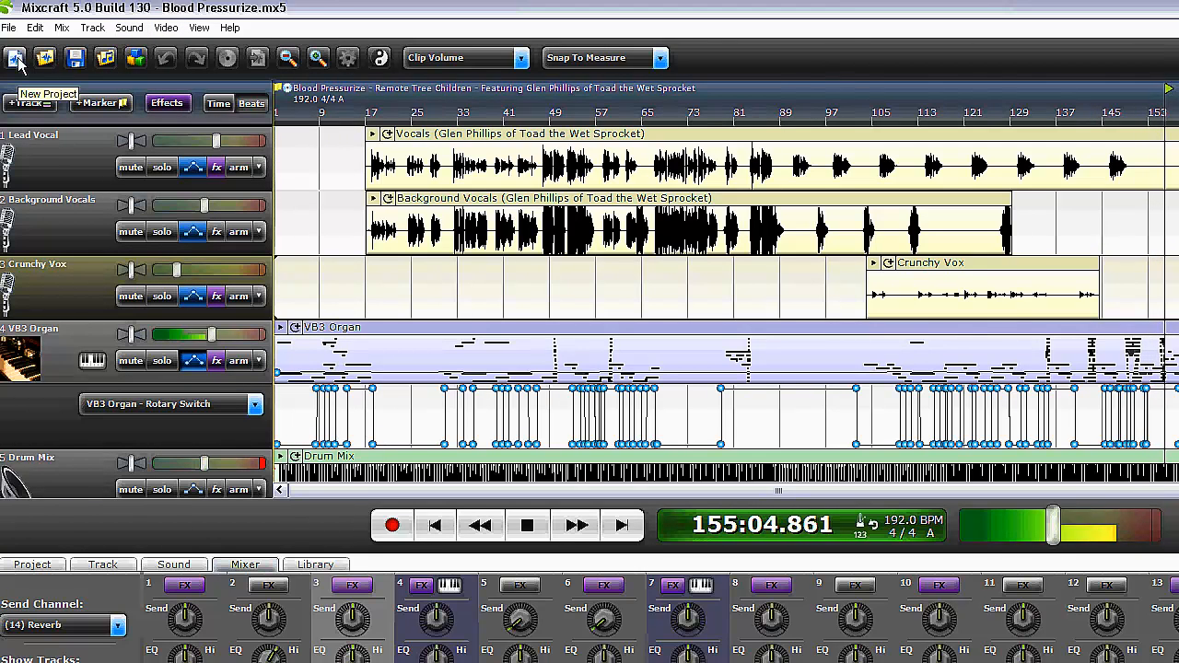